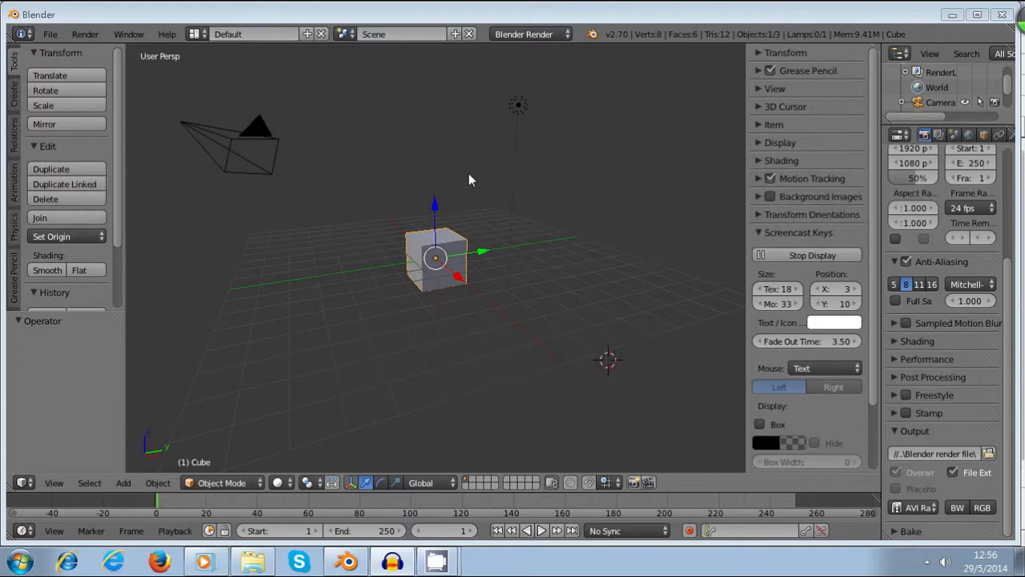
mouse_move(544, 204)
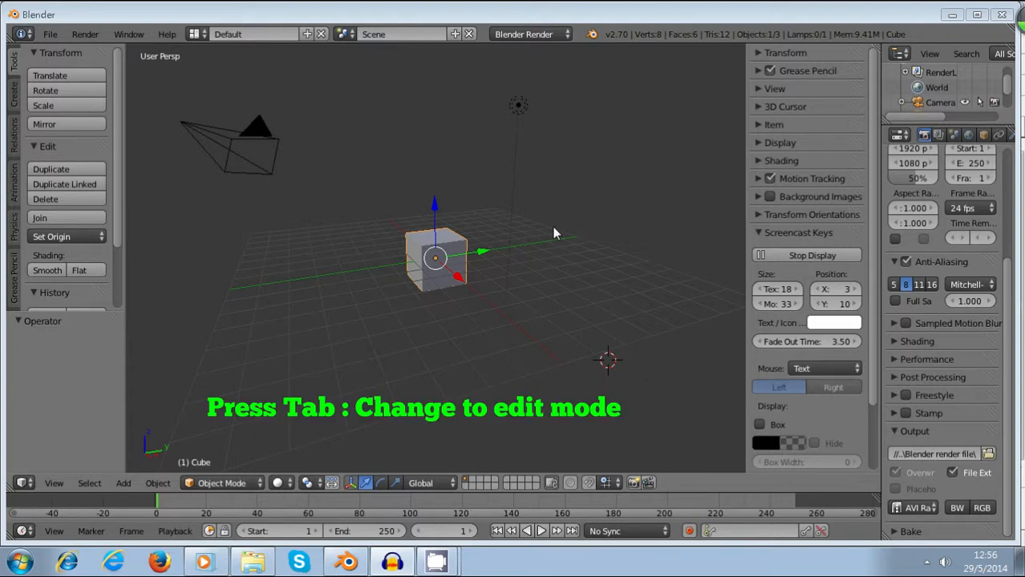
mouse_move(490, 275)
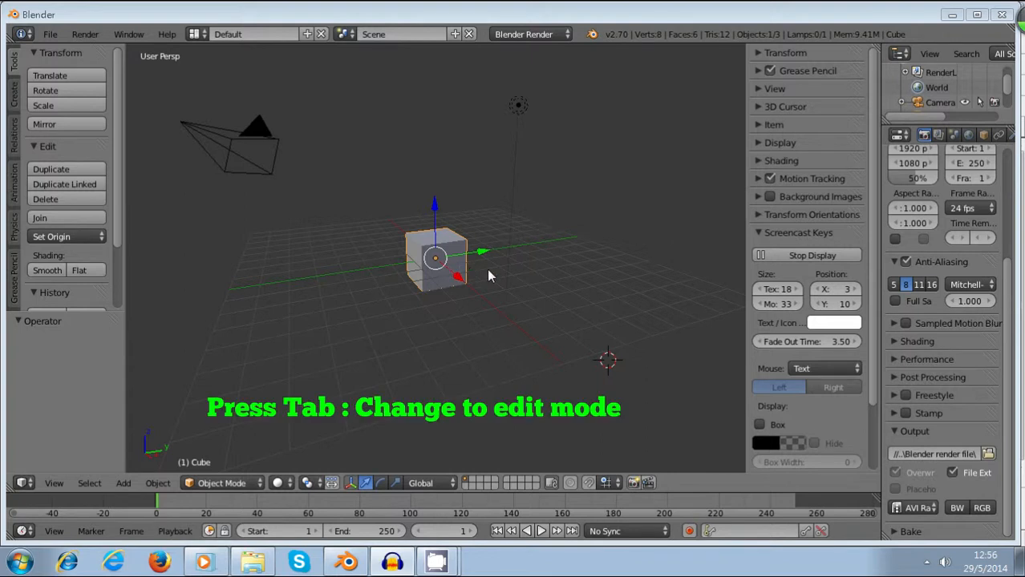
- In Edit Mode, extrude an eight-vertex chain from the cube's left corner, then deselect all
key(Tab)
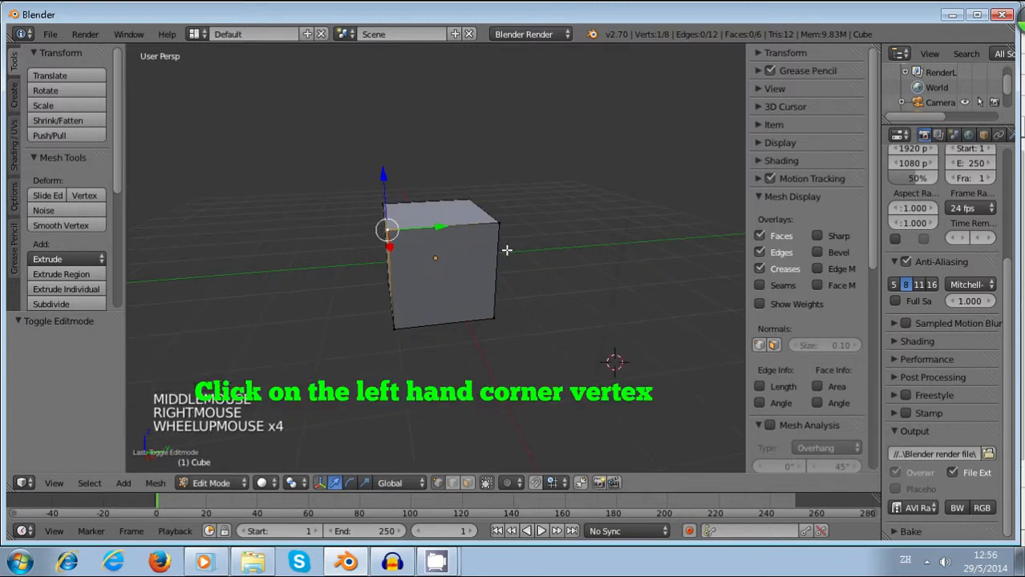
key(e)
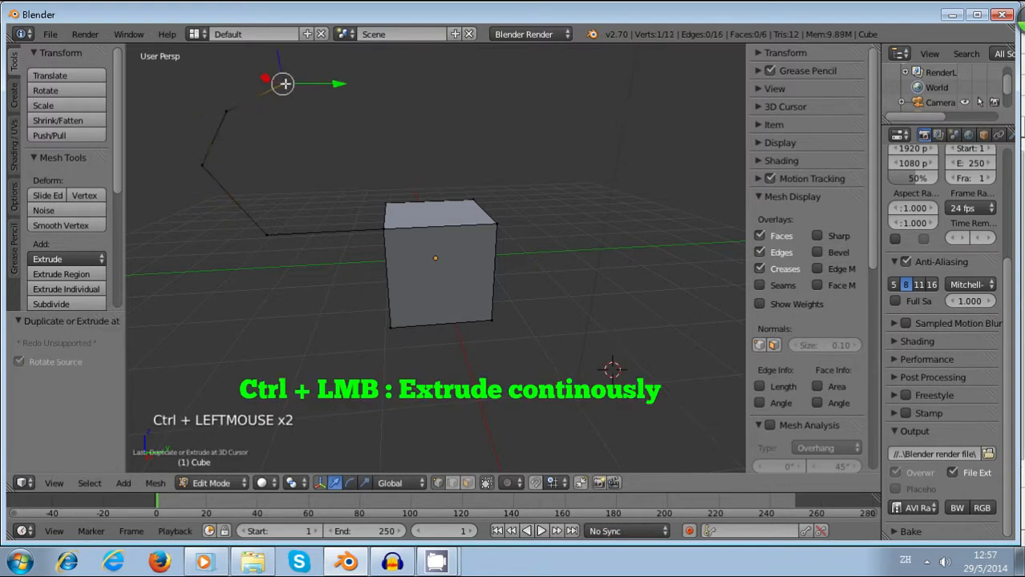
click(367, 164)
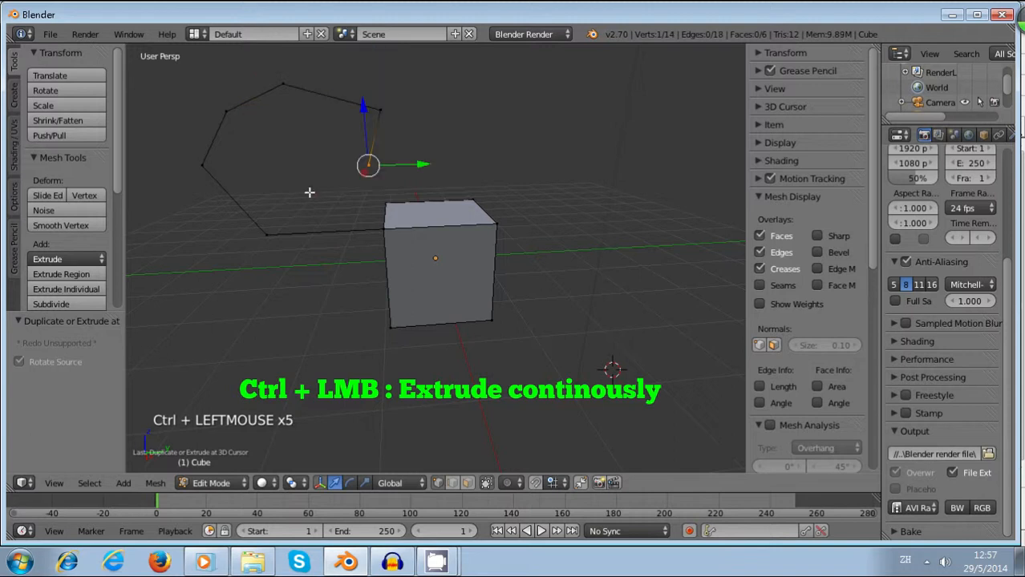
scroll(down, 3)
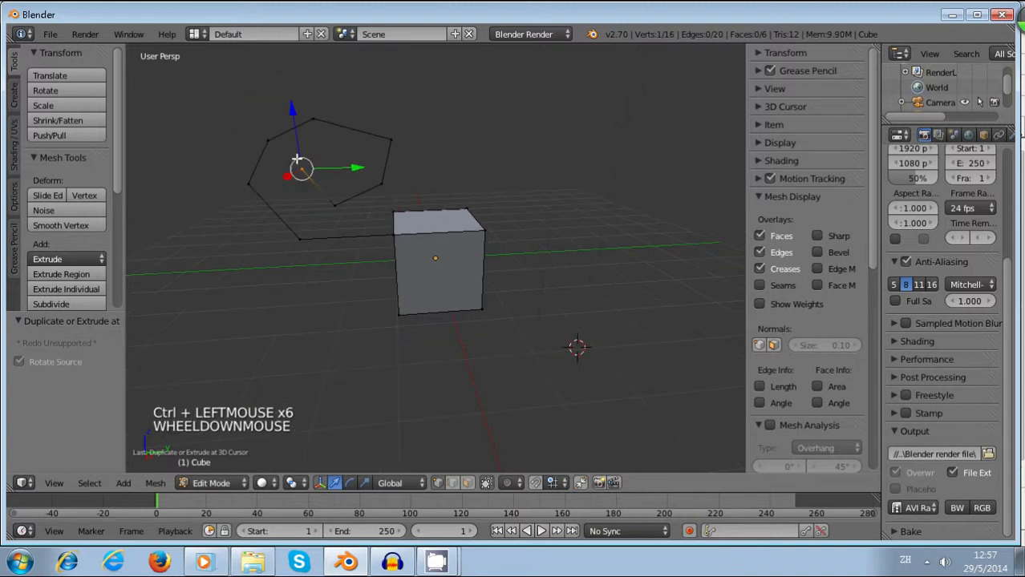
key(a)
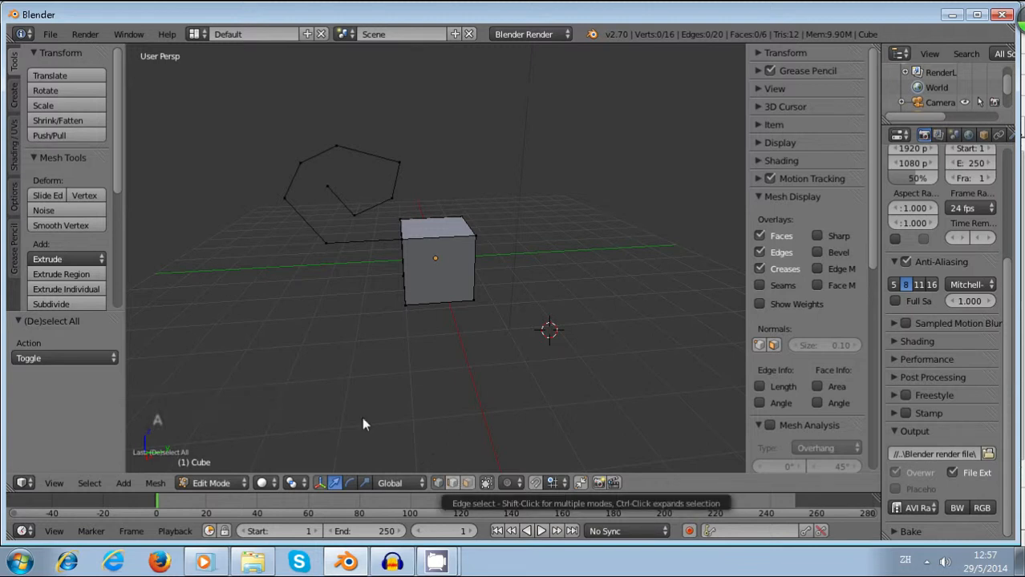
- In Edge mode, extrude the cube's top right edge sideways along Y, then up along Z
key(ctrl+Tab)
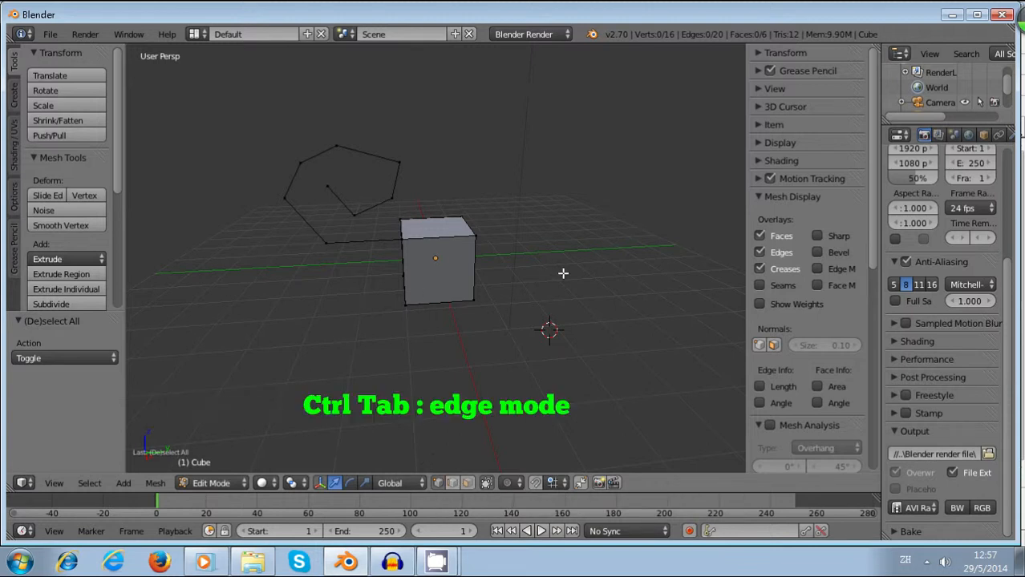
key(Ctrl+Tab)
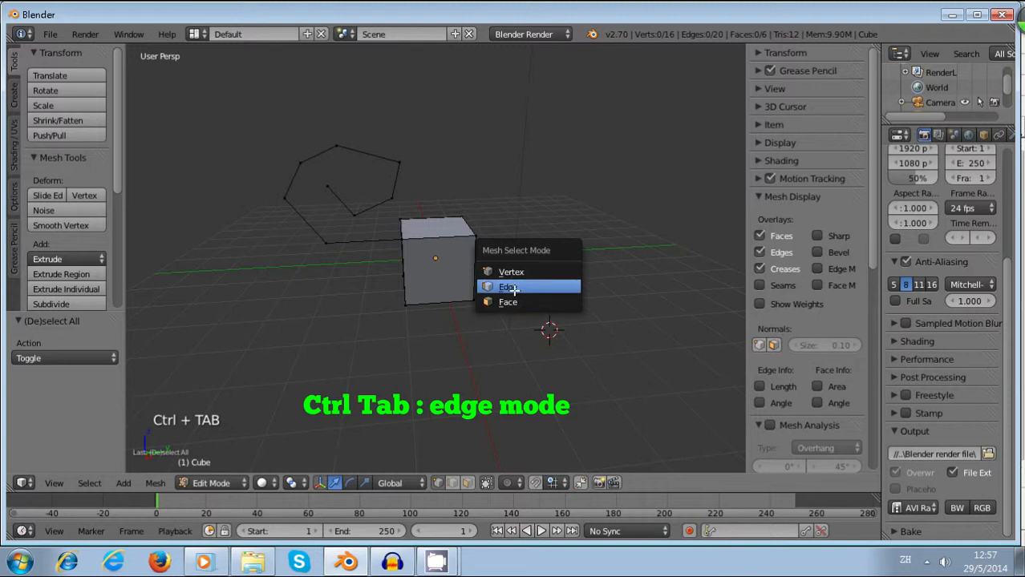
click(510, 287)
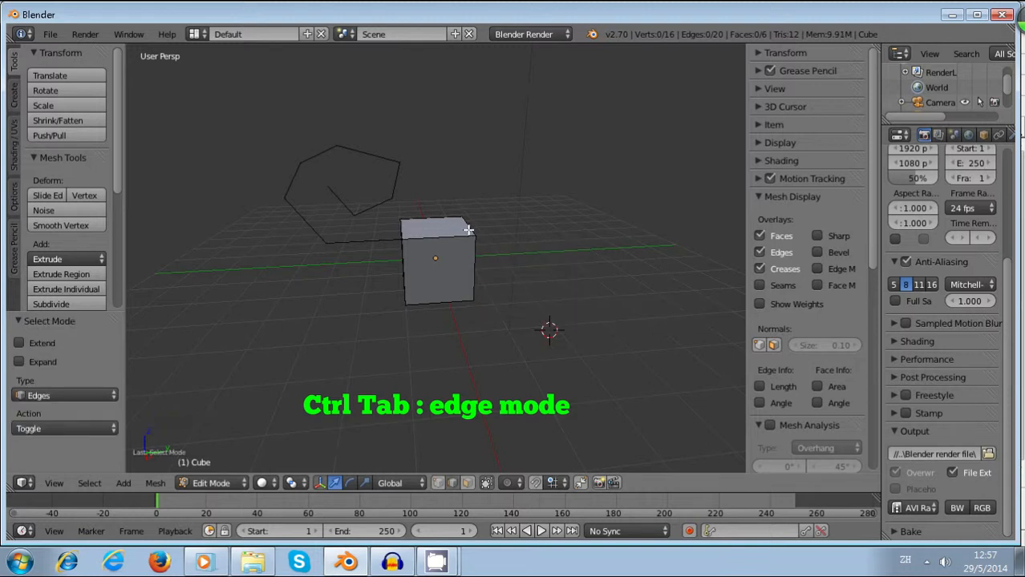
right_click(467, 224)
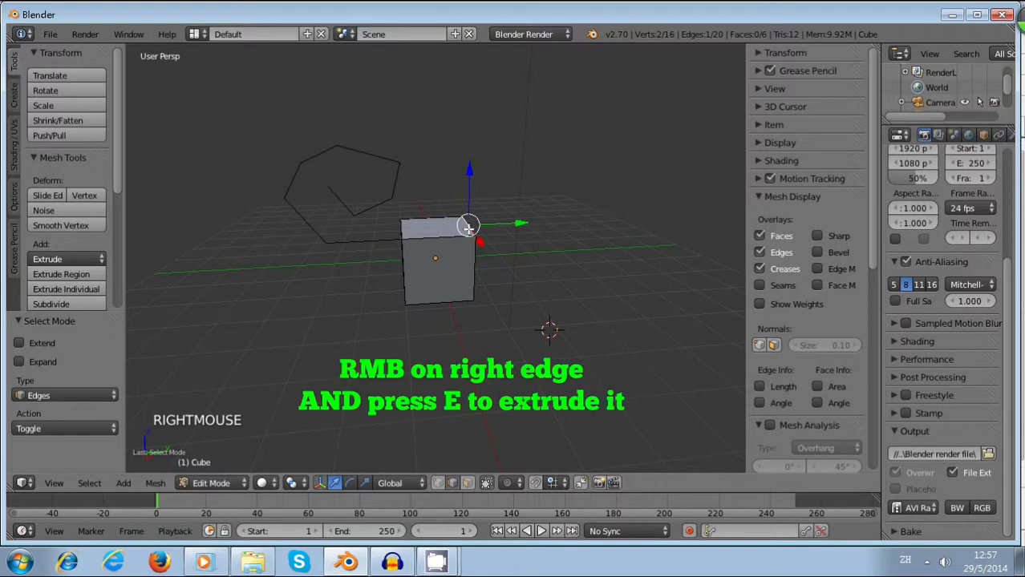
key(e)
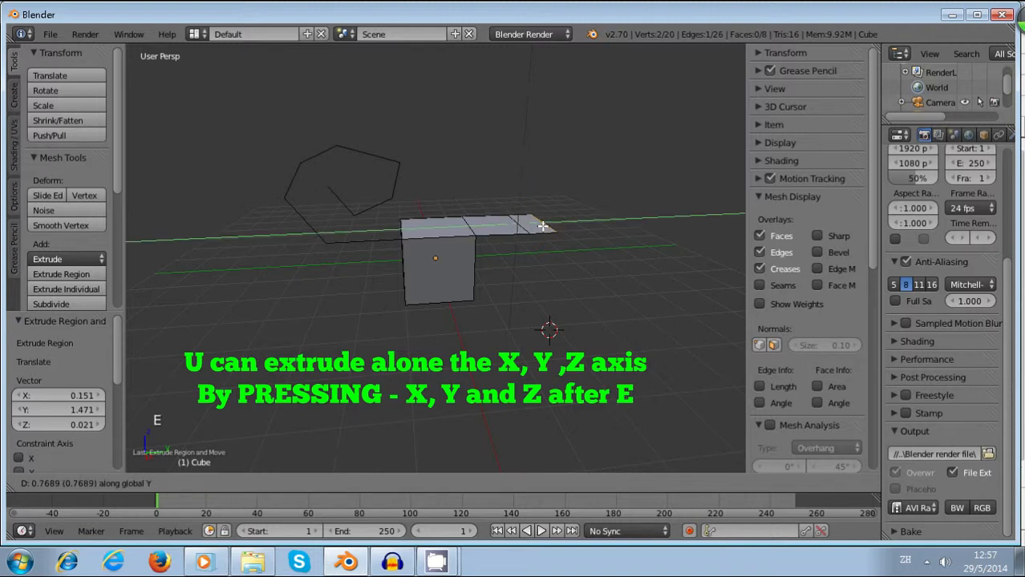
mouse_move(571, 226)
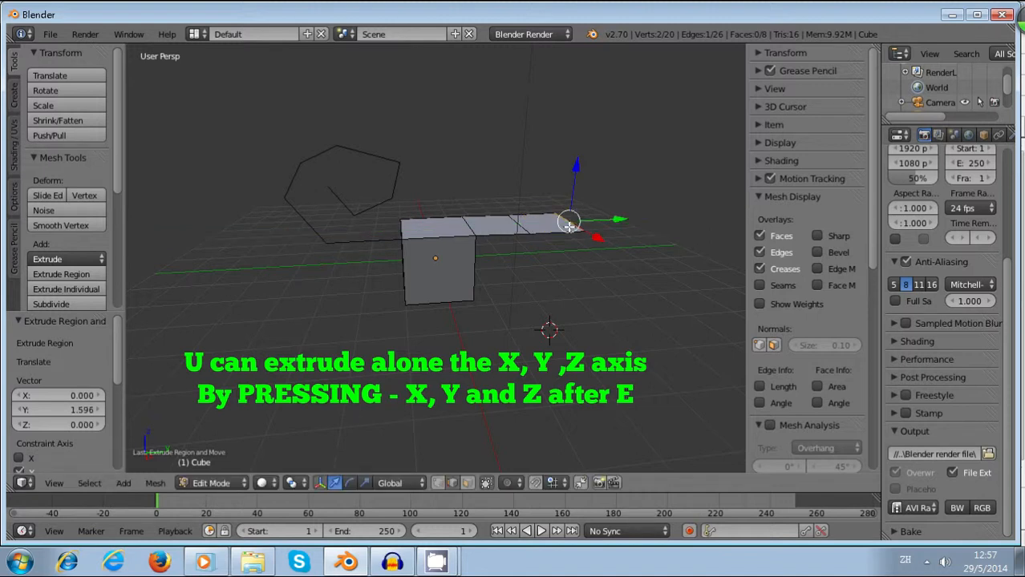
key(e)
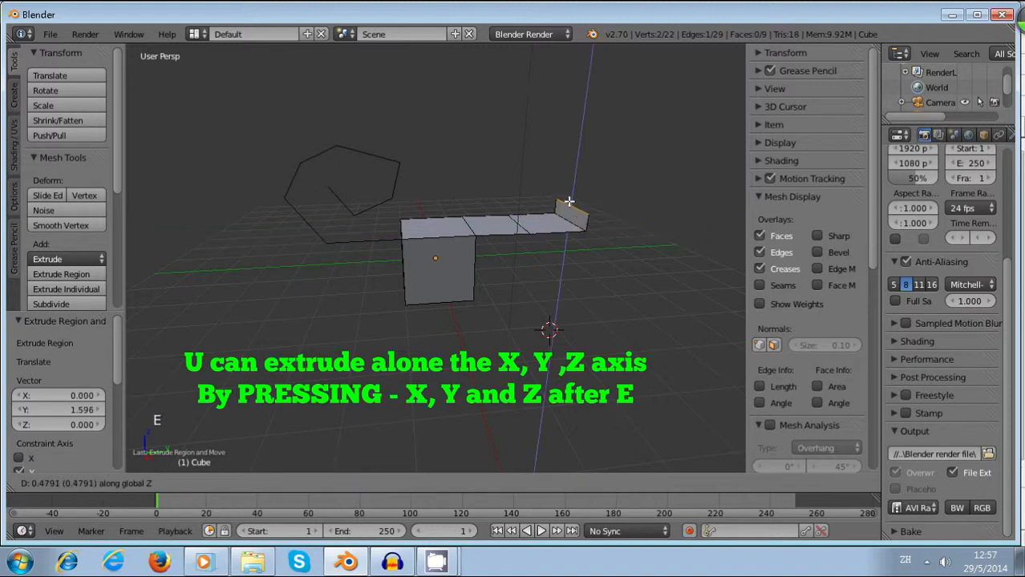
mouse_move(577, 164)
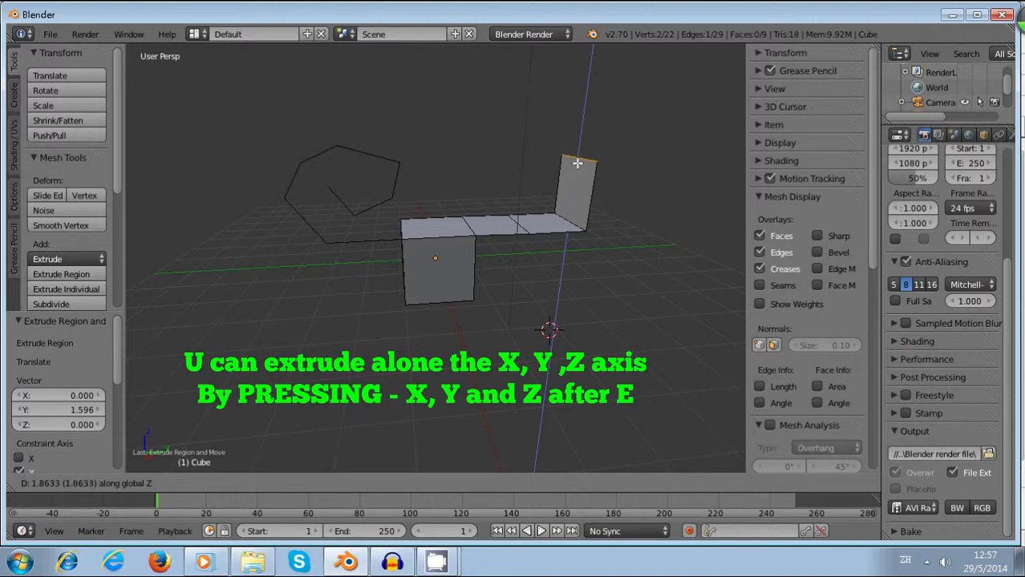
key(e)
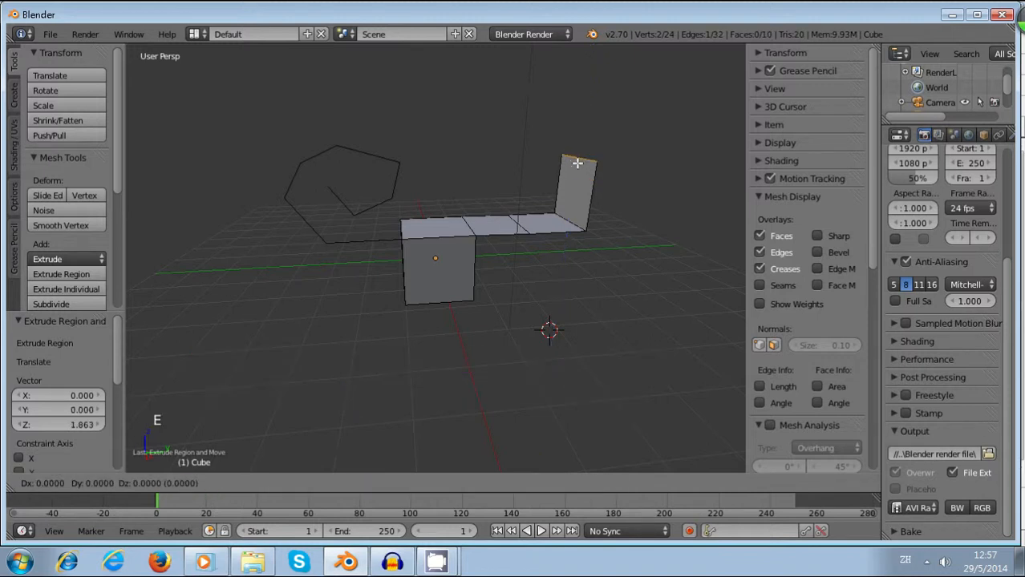
mouse_move(649, 207)
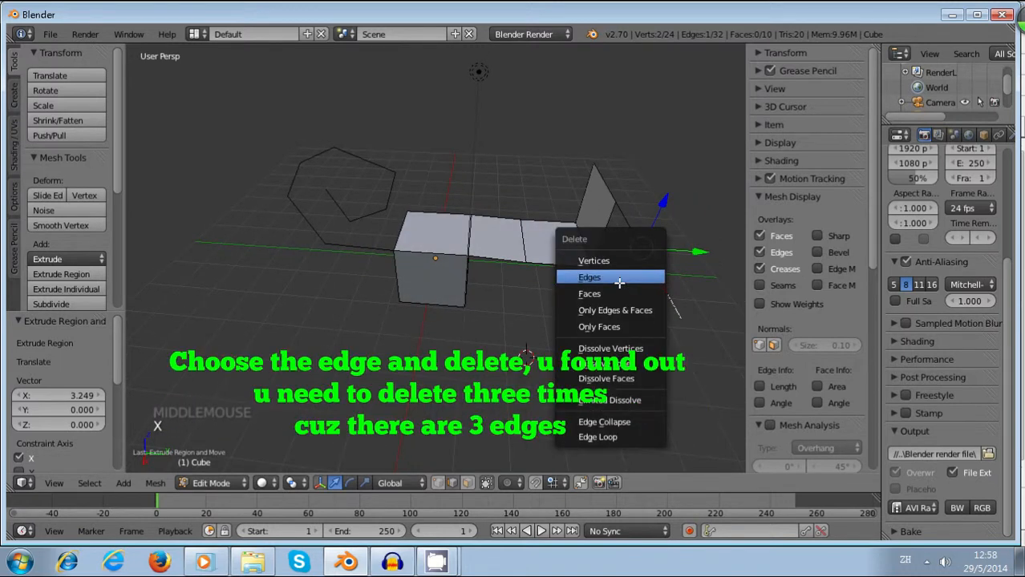
- Delete the extra edges from the top of the upright panel
click(590, 277)
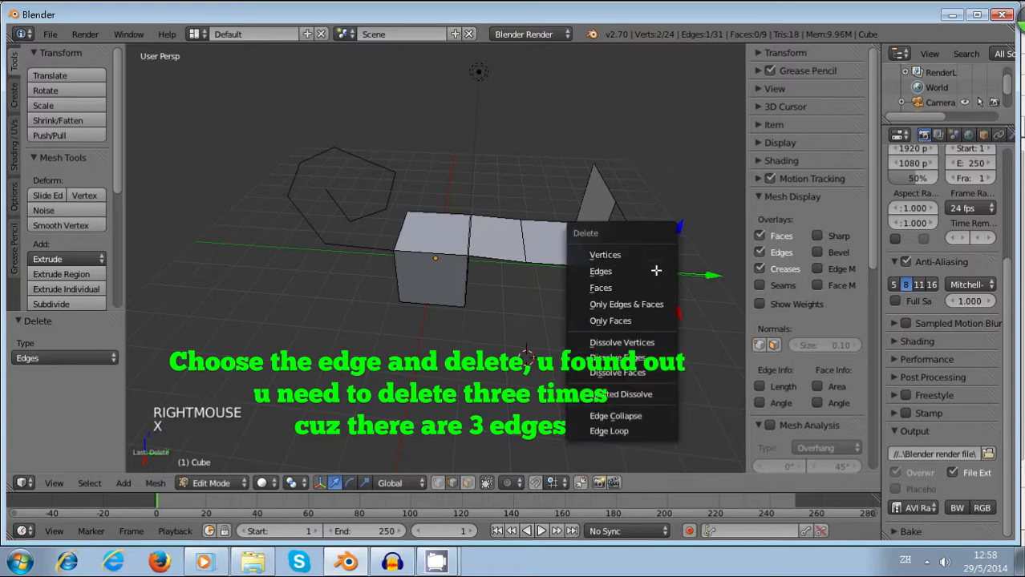
click(600, 271)
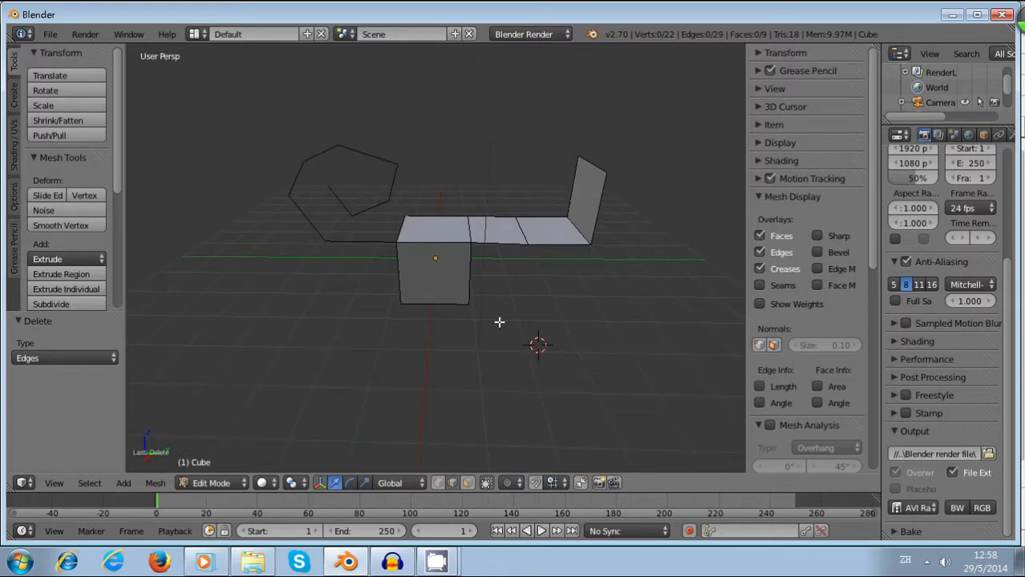
- In Face select mode, extrude the cube's top face upward into a tall column
key(ctrl+tab)
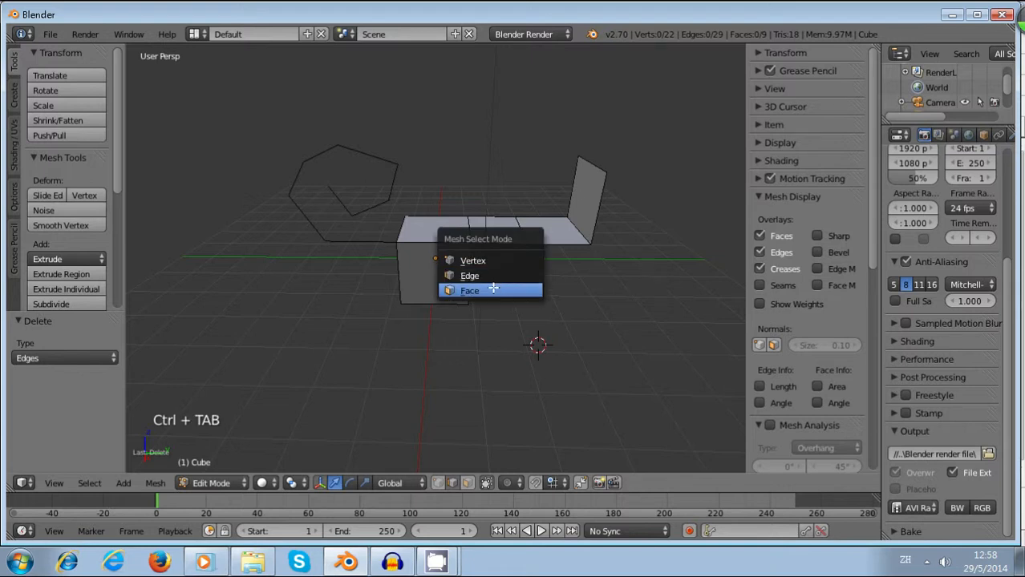
click(470, 290)
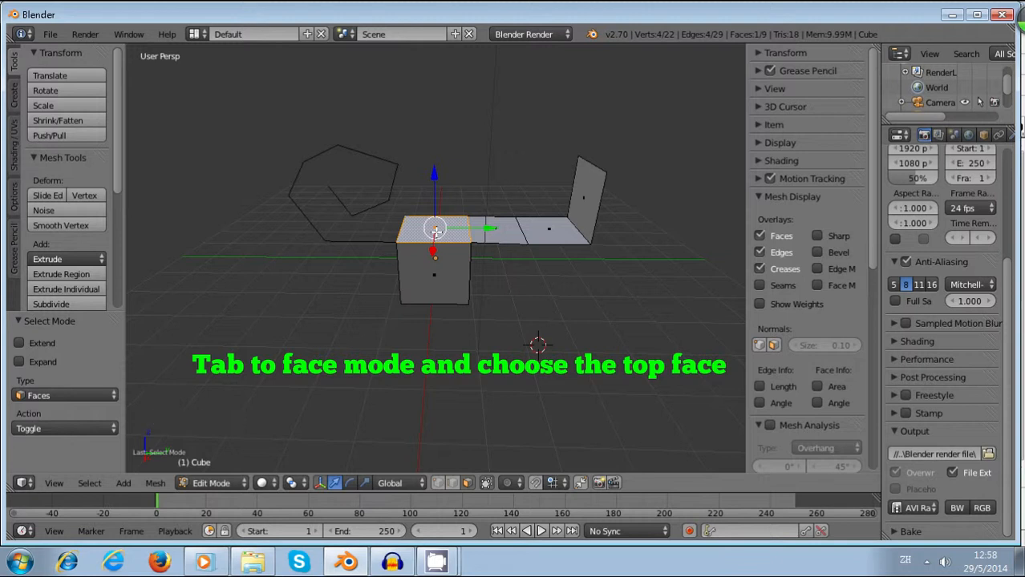
key(e)
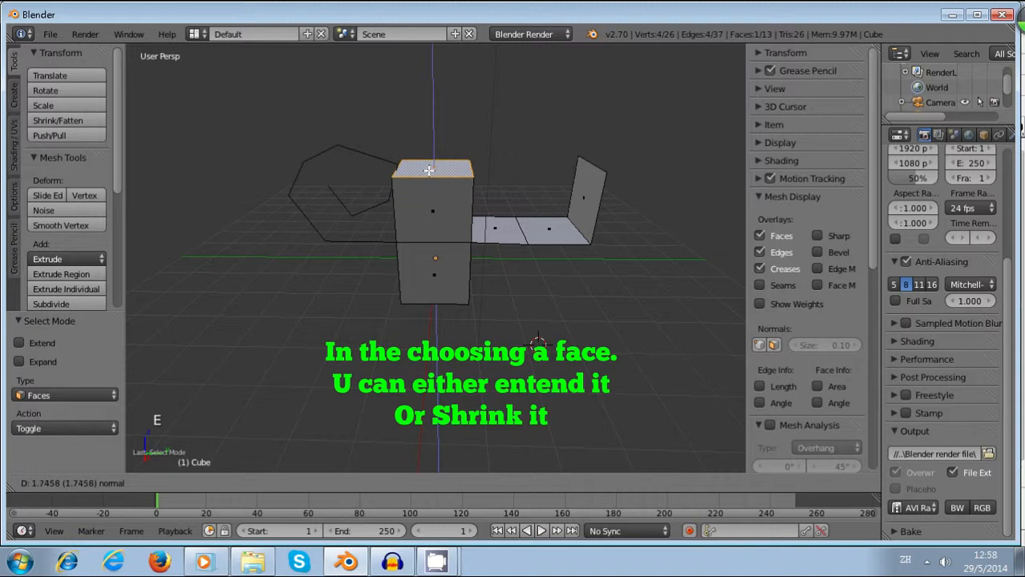
mouse_move(427, 83)
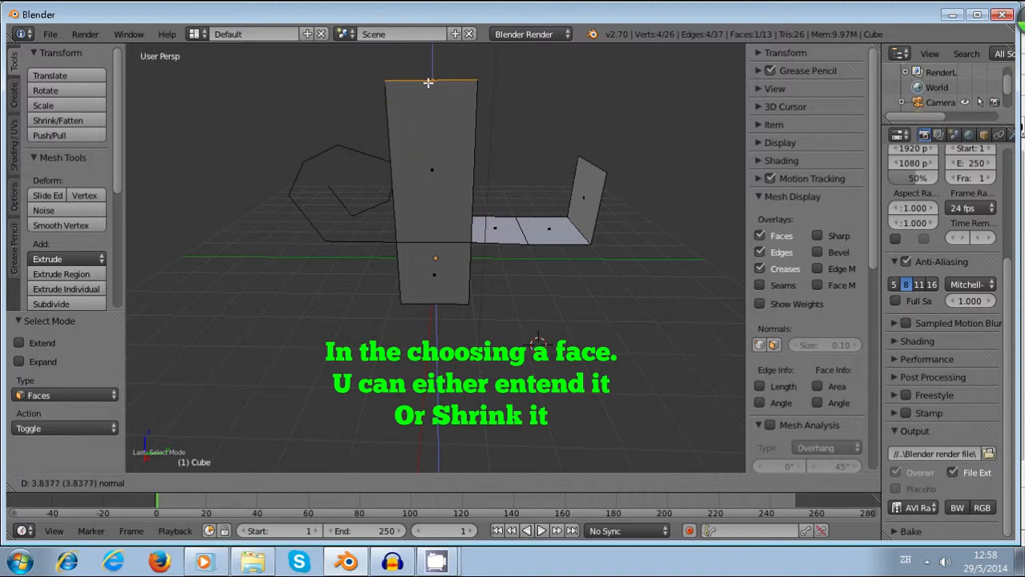
mouse_move(445, 89)
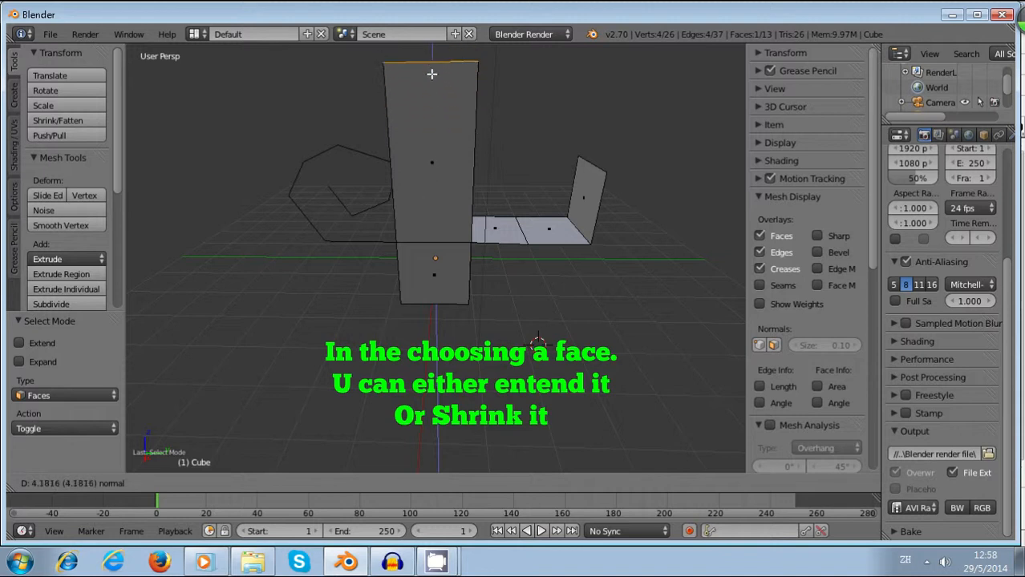
mouse_move(429, 186)
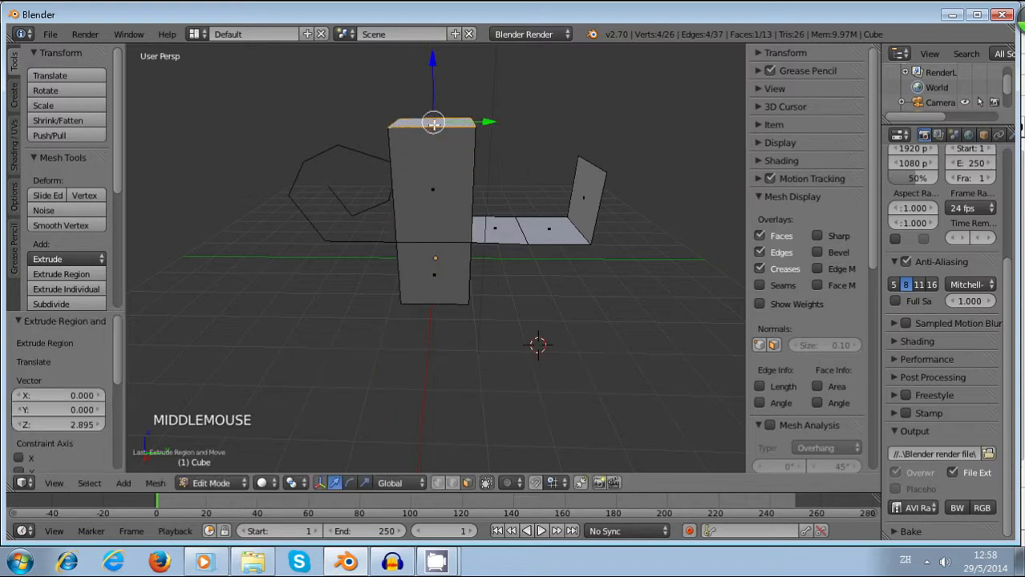
- Delete the column's top face, then one of its top edges in Edge mode
right_click(433, 128)
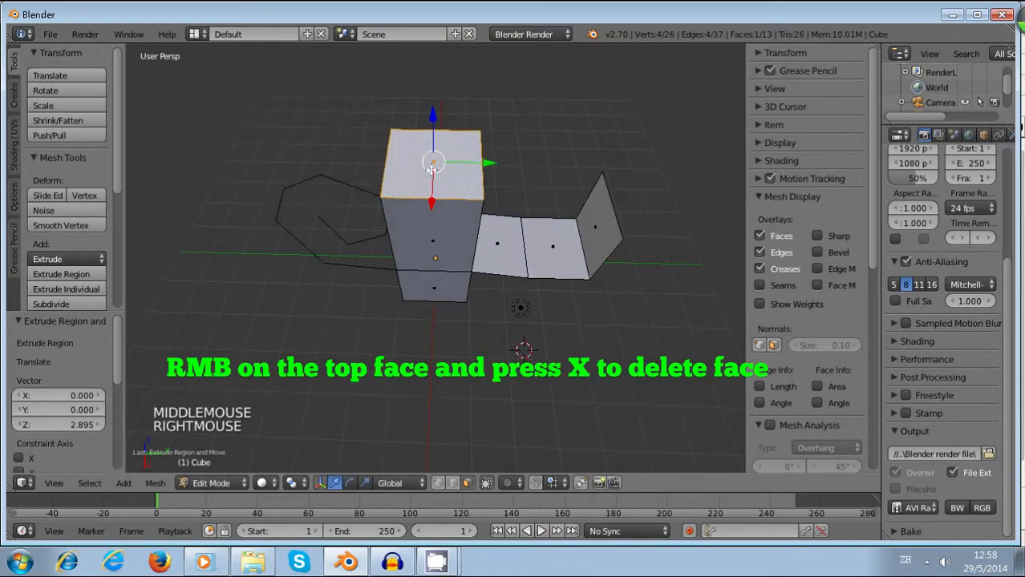
key(x)
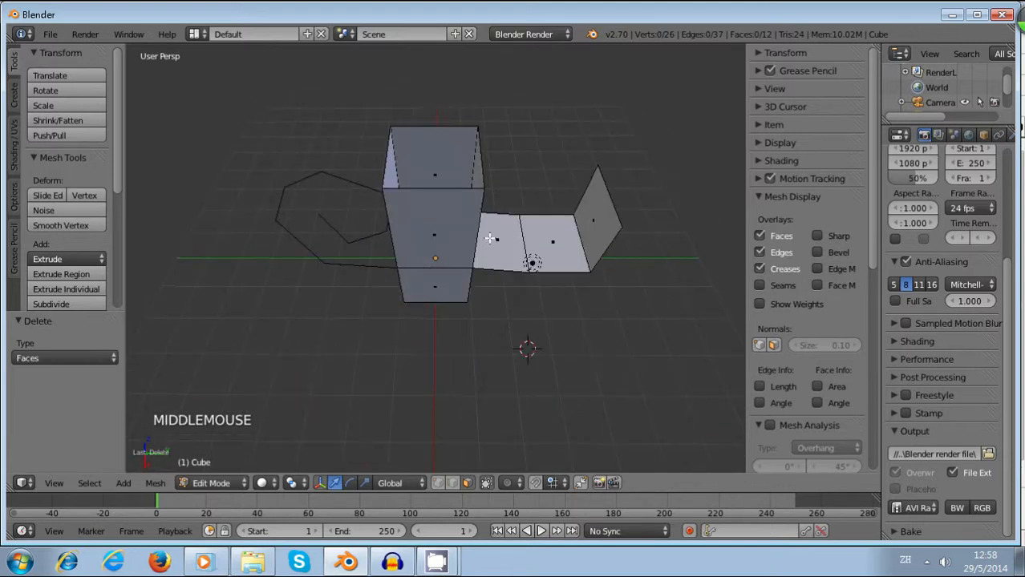
key(ctrl+tab)
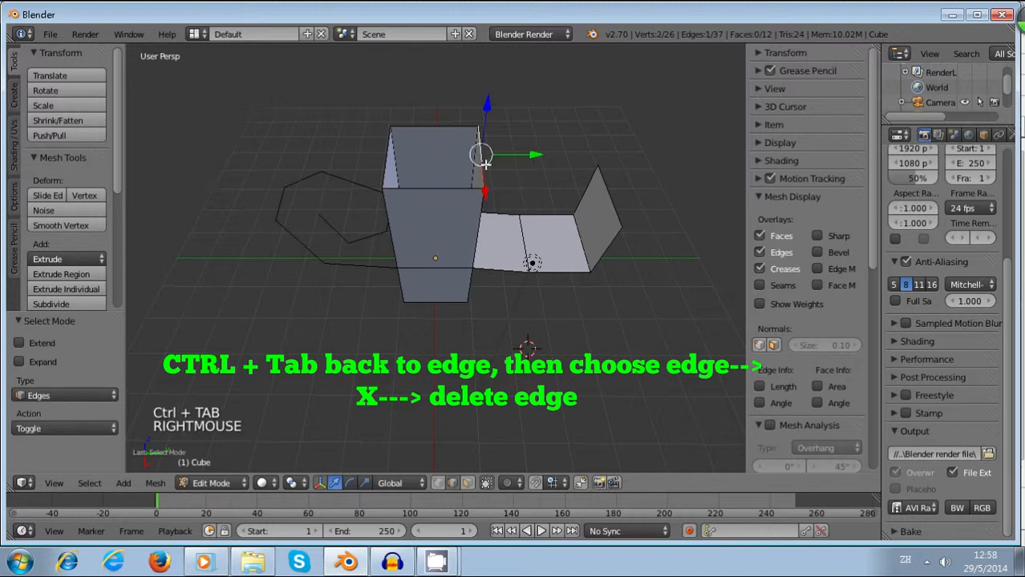
key(x)
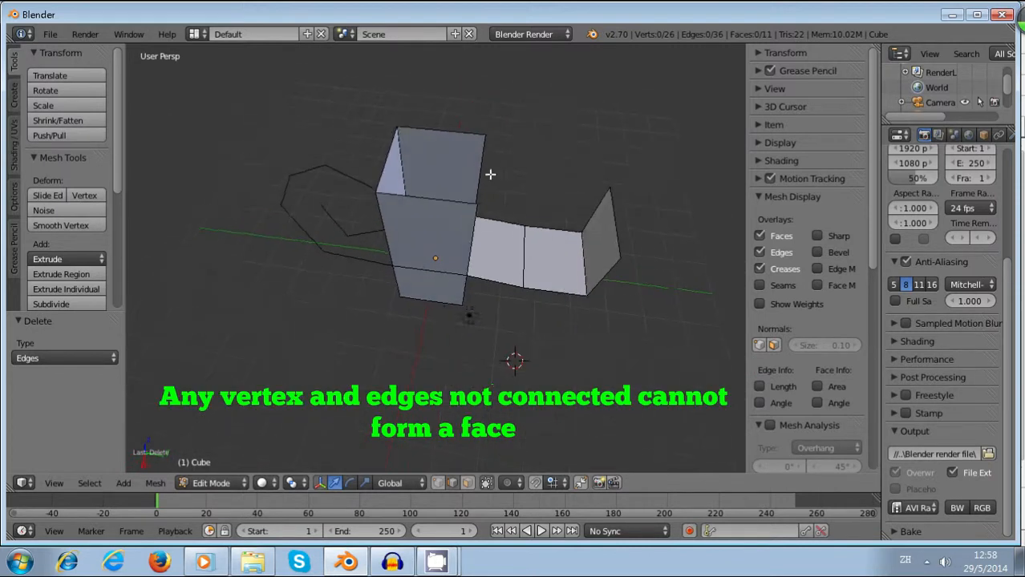
key(ctrl+tab)
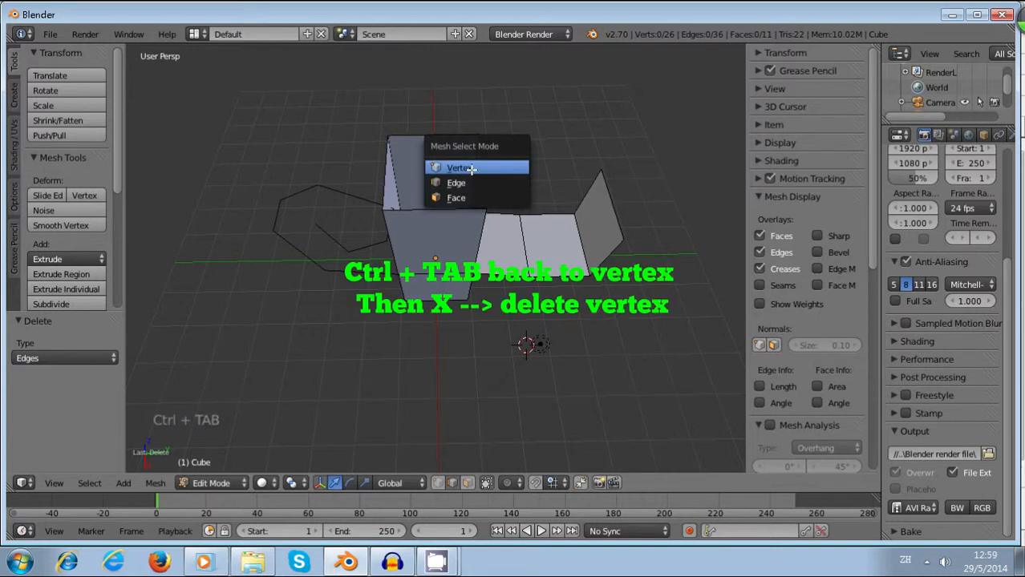
- In Vertex select mode, delete a top corner vertex of the column
click(459, 167)
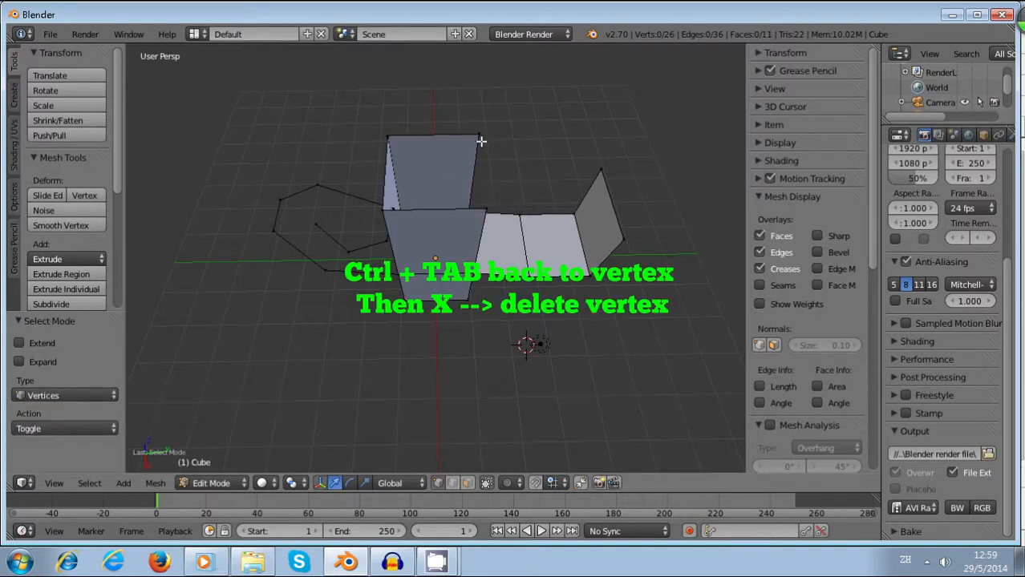
key(x)
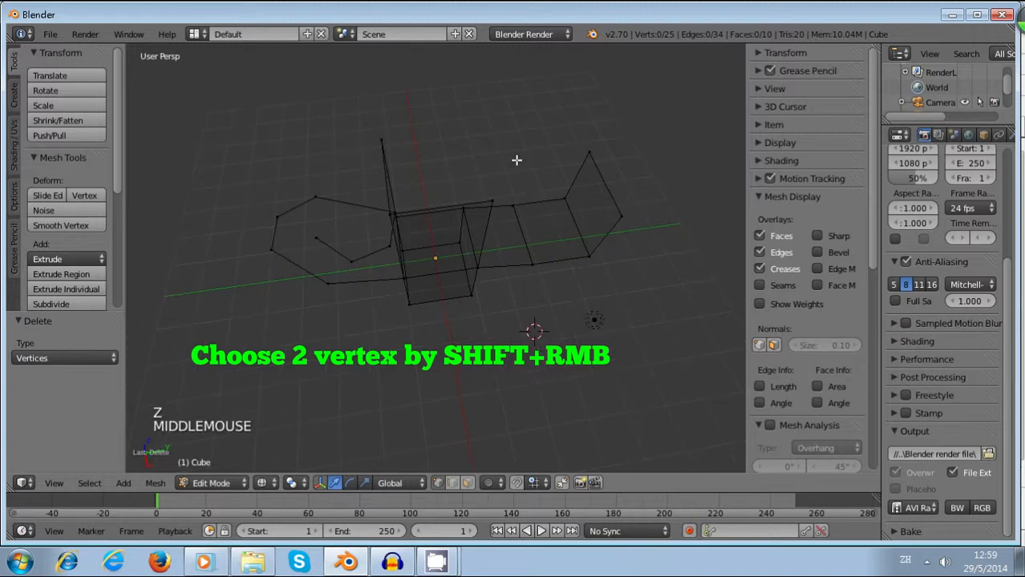
- In wireframe, select two vertices and Subdivide the edge between them from the Tool Shelf
right_click(389, 202)
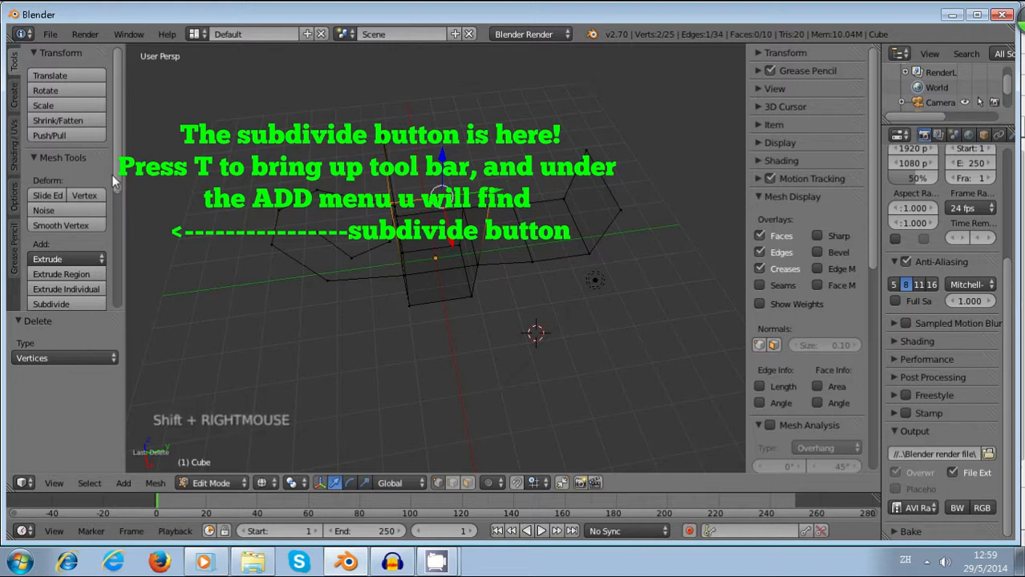
scroll(down, 3)
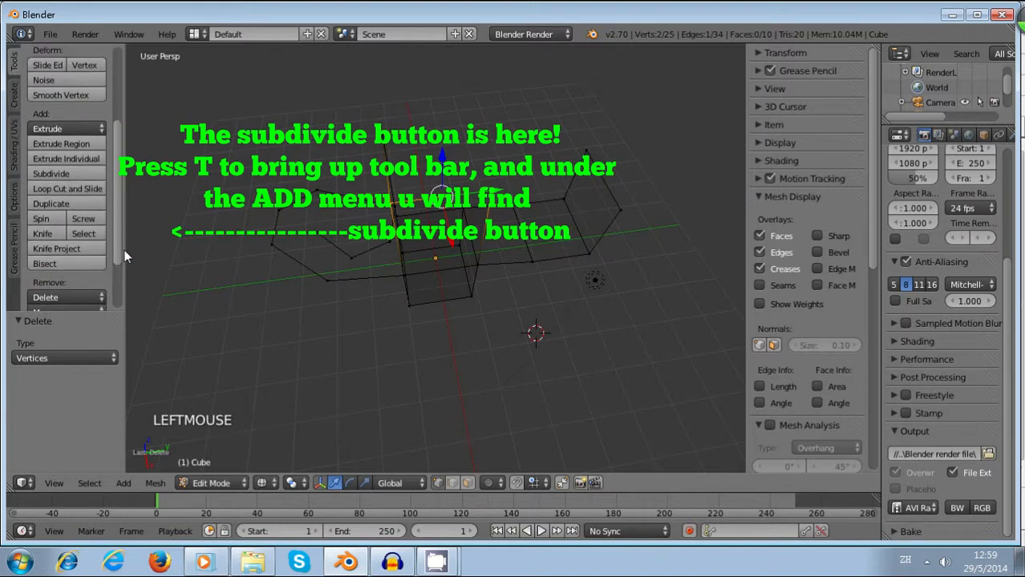
scroll(down, 3)
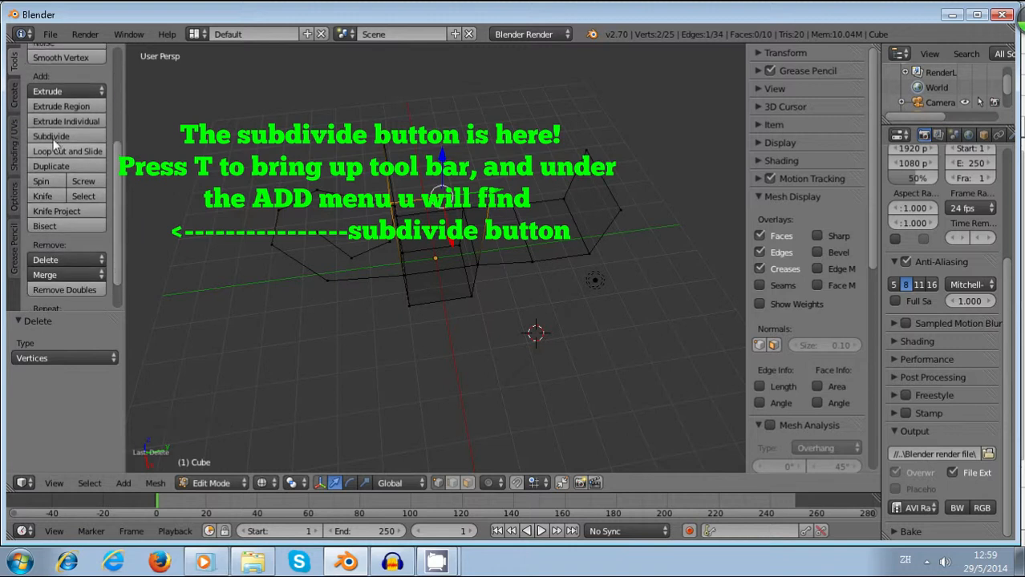
click(51, 136)
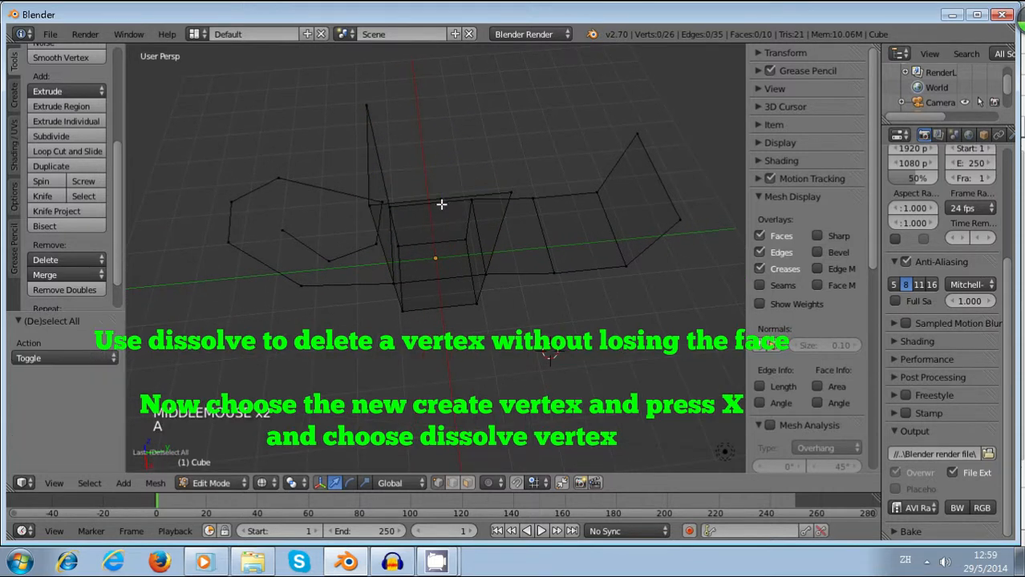
- Dissolve the new midpoint vertex with Dissolve Vertices, keeping the faces intact
key(x)
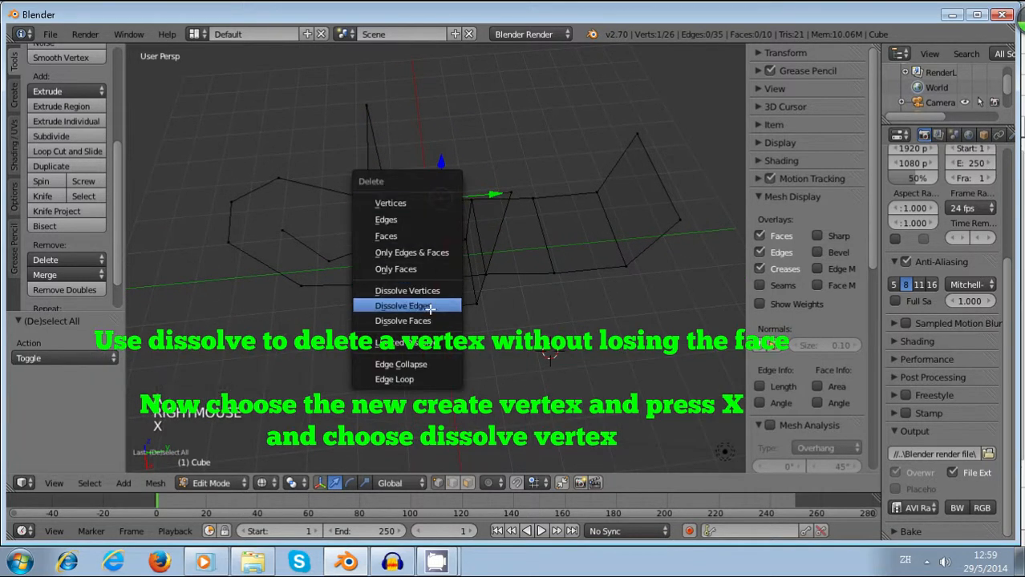
mouse_move(407, 290)
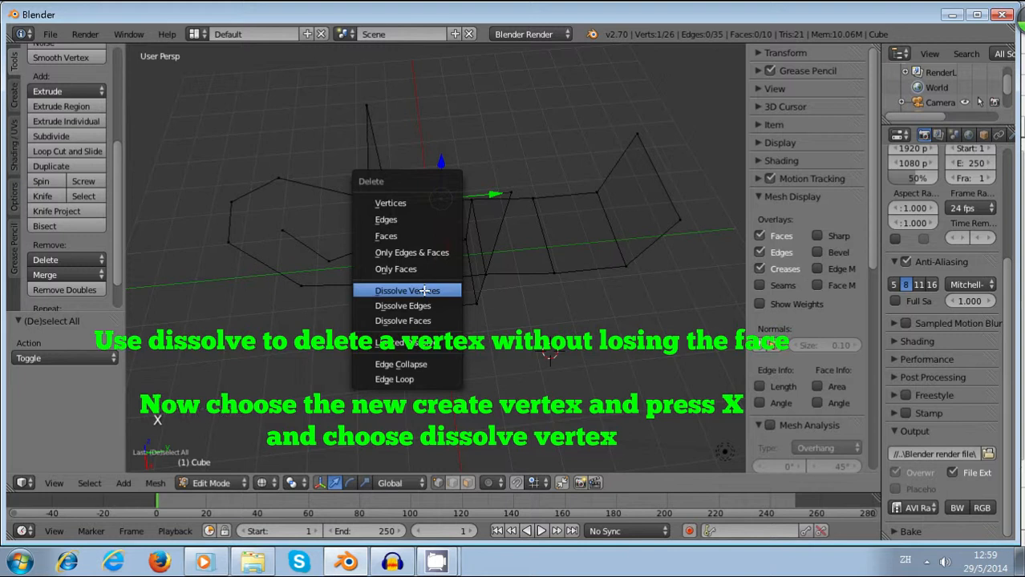
click(407, 290)
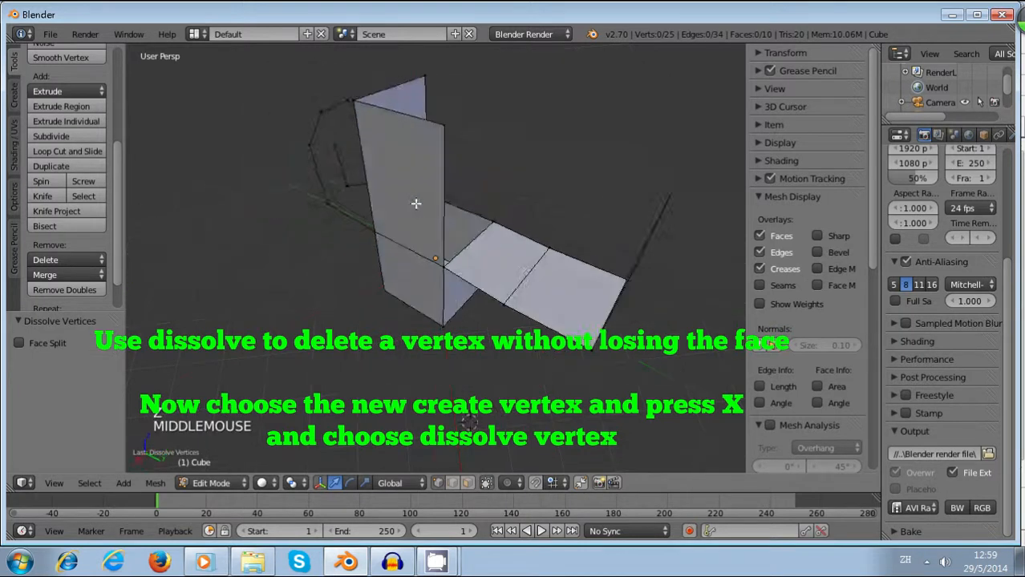